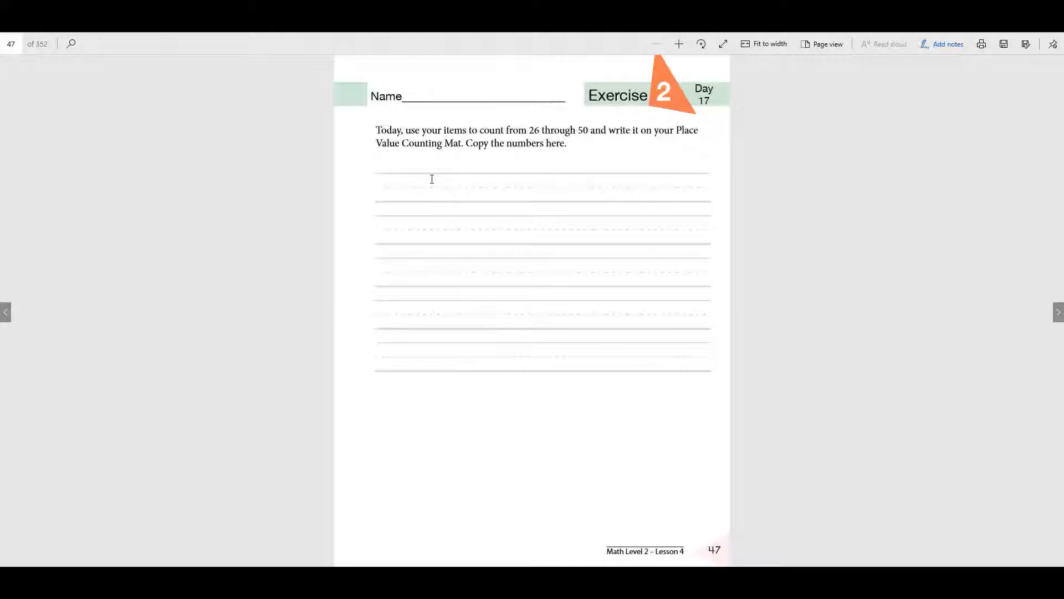
{"action": "mouse_move", "coordinate": [384, 185]}
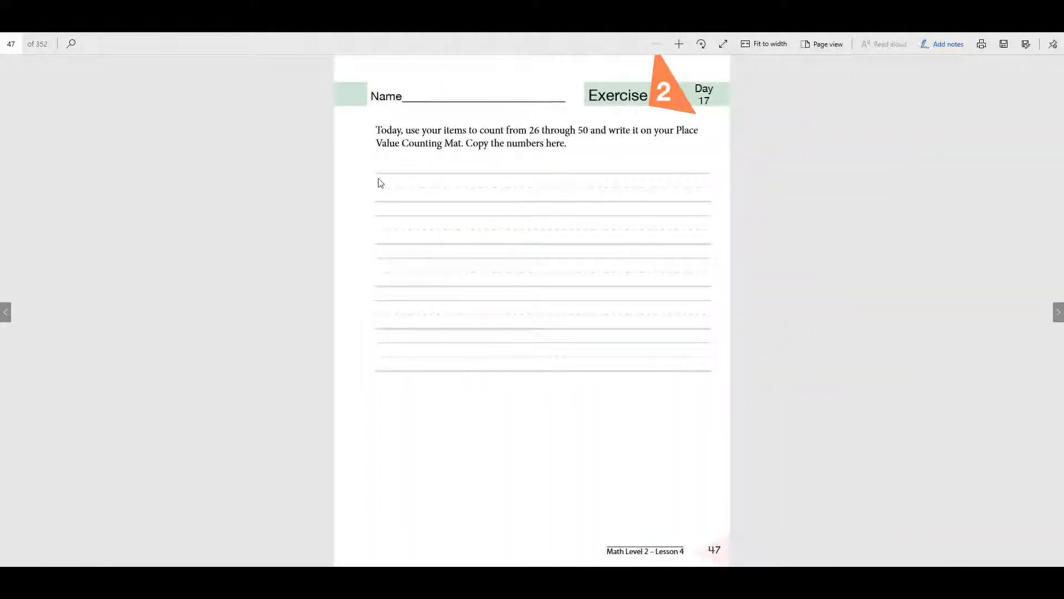
- Ink a handwritten 2 at the start of page 47's first ruled line, beginning 26
{"action": "left_click_drag", "start_coordinate": [380, 181], "coordinate": [393, 200]}
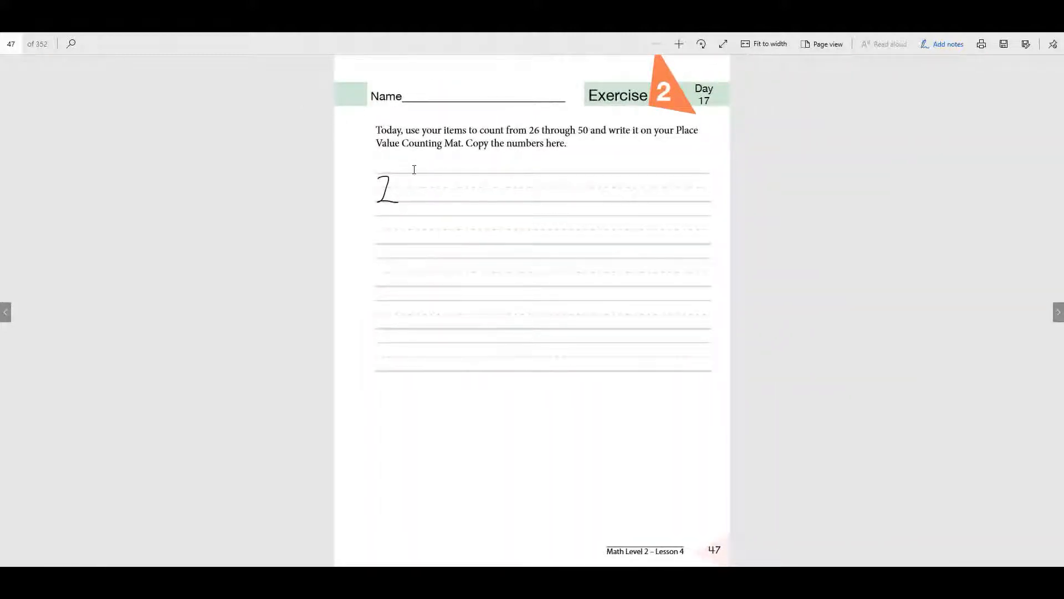